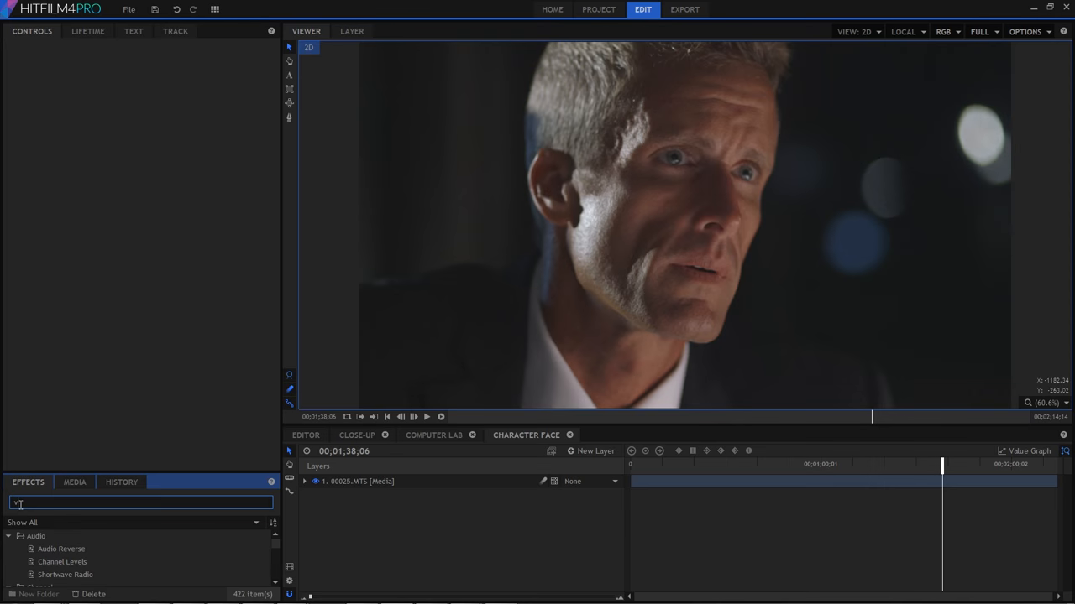
Step: Search the Effects panel for 'vibra' to find the Vibrance color grading effect
{"action": "type", "text": "ibra"}
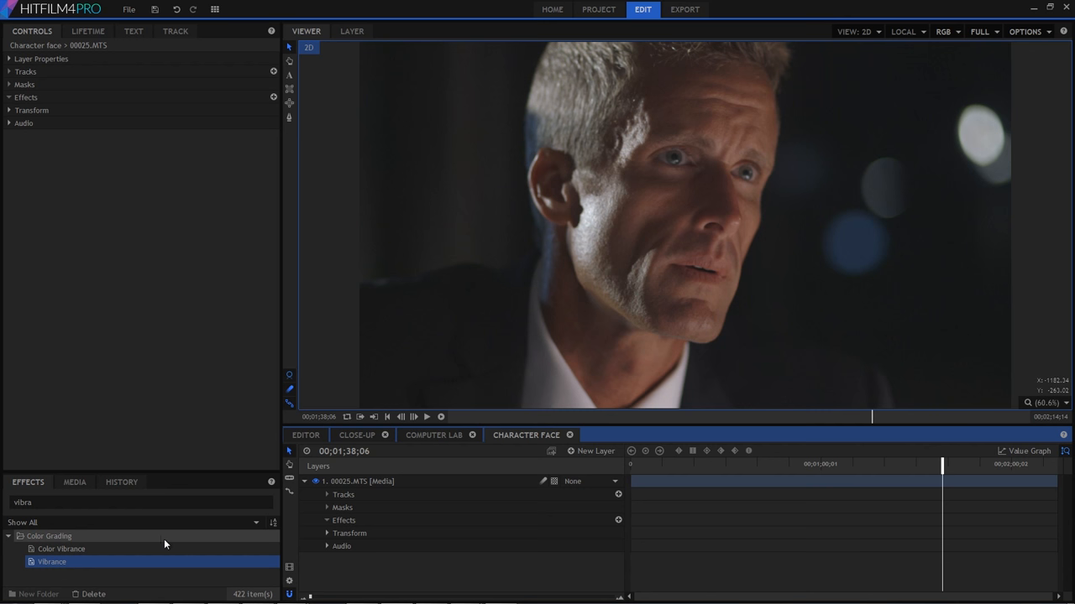
{"action": "mouse_move", "coordinate": [155, 544]}
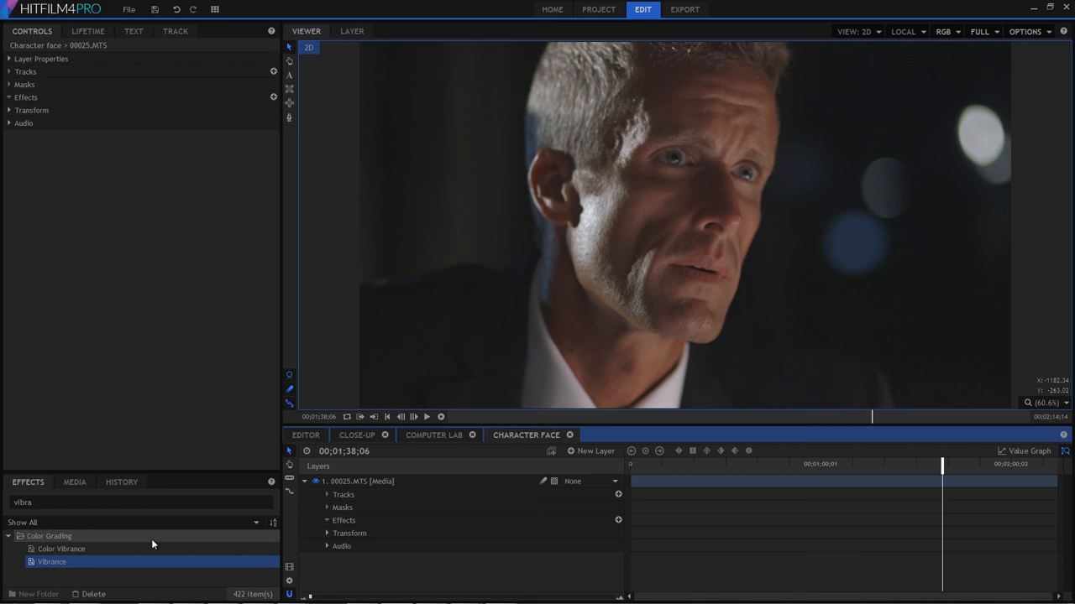
{"action": "mouse_move", "coordinate": [114, 532]}
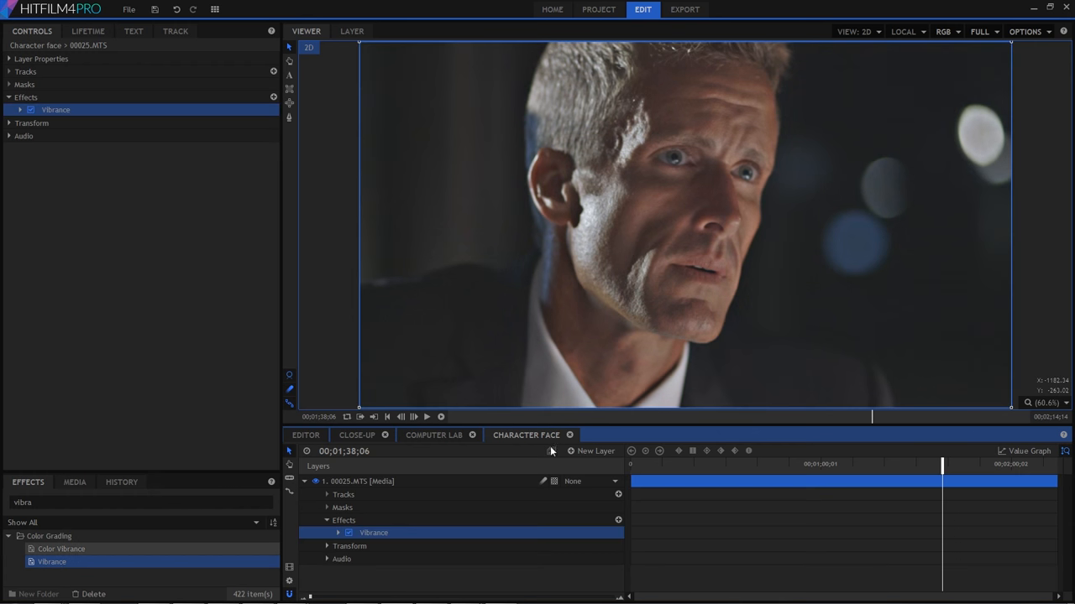
Step: Expand the Vibrance controls and settle Intensity at a moderate value around 0.26
{"action": "left_click", "coordinate": [20, 111]}
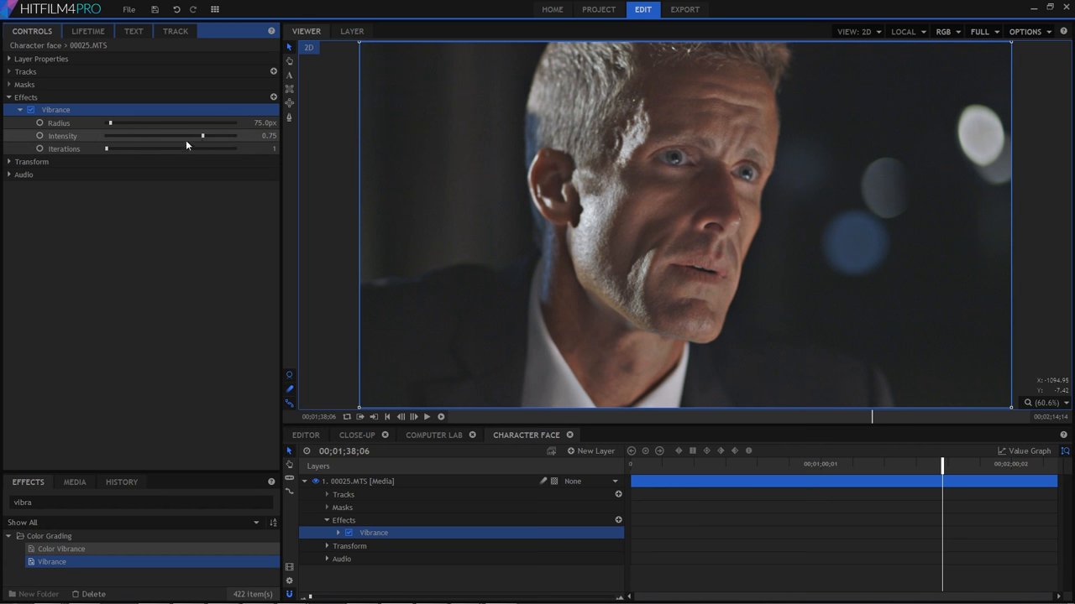
{"action": "left_click_drag", "start_coordinate": [203, 136], "coordinate": [231, 136]}
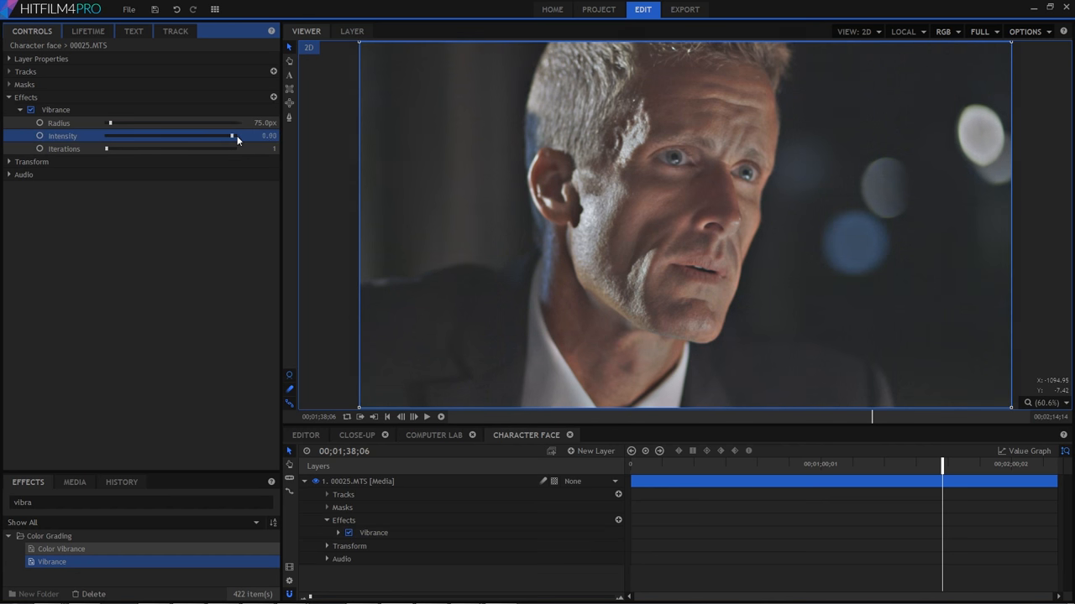
{"action": "left_click_drag", "start_coordinate": [231, 136], "coordinate": [163, 136]}
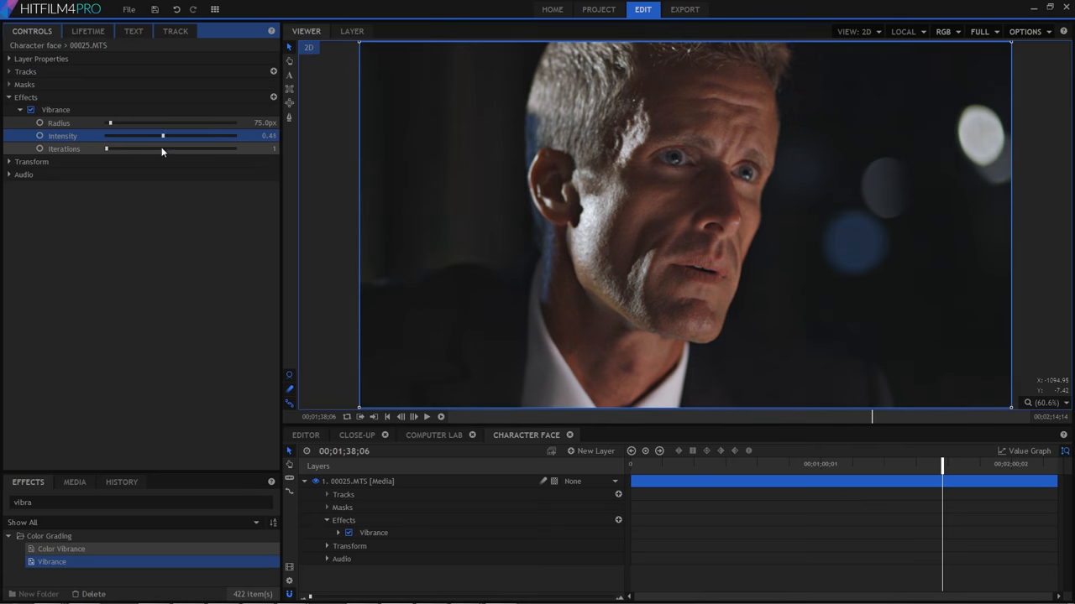
{"action": "left_click_drag", "start_coordinate": [163, 136], "coordinate": [108, 136]}
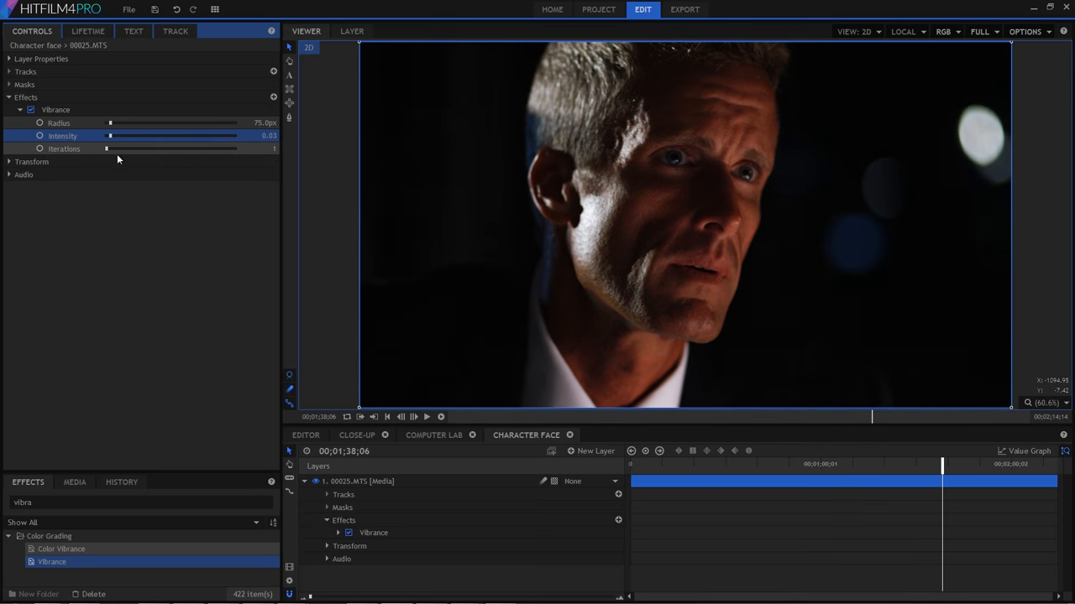
{"action": "left_click_drag", "start_coordinate": [111, 134], "coordinate": [139, 134]}
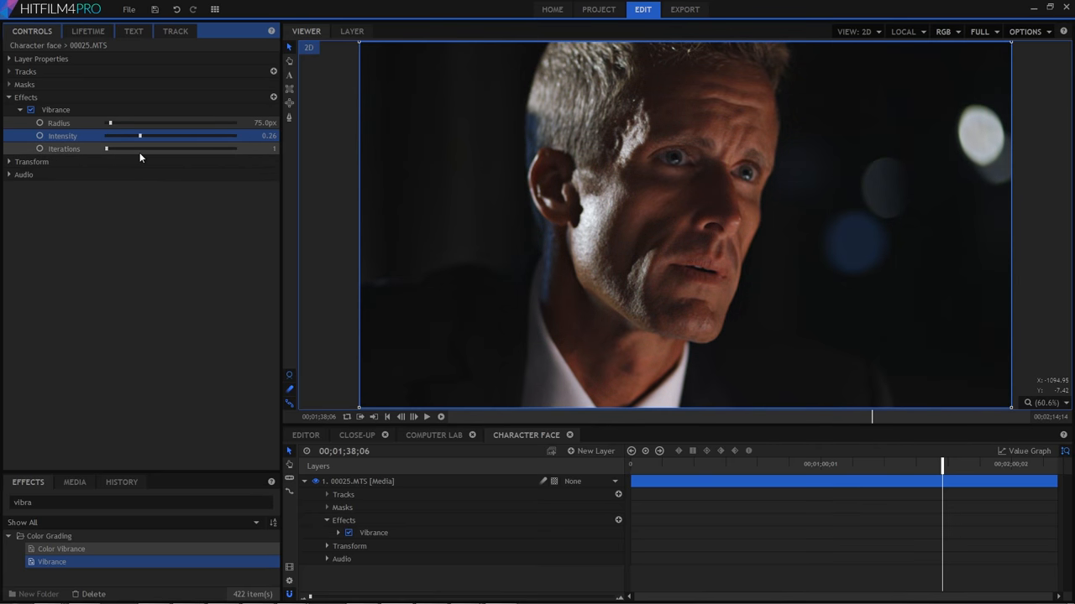
Step: Raise the Vibrance iterations and retune Intensity to about 0.39 for stronger contrast
{"action": "left_click_drag", "start_coordinate": [105, 148], "coordinate": [147, 148]}
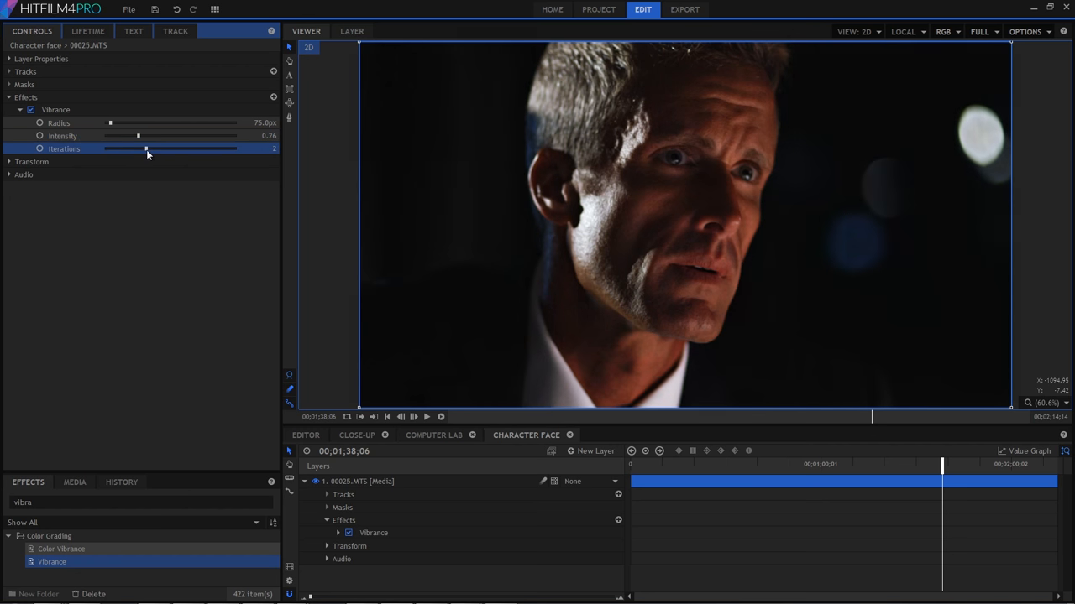
{"action": "left_click_drag", "start_coordinate": [148, 147], "coordinate": [222, 148]}
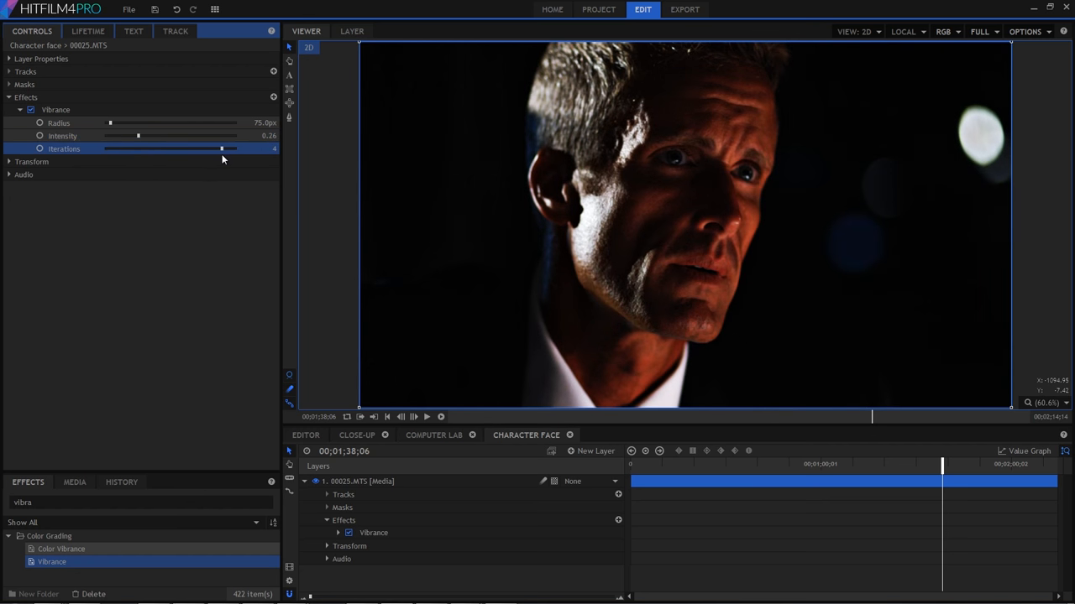
{"action": "left_click_drag", "start_coordinate": [138, 136], "coordinate": [168, 136]}
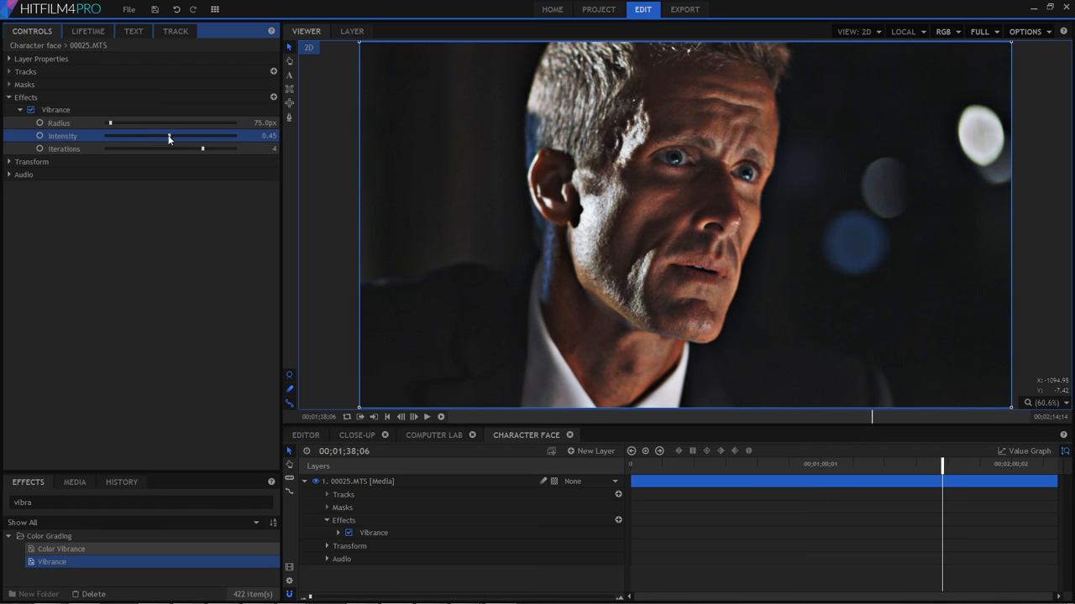
{"action": "left_click_drag", "start_coordinate": [168, 136], "coordinate": [155, 136]}
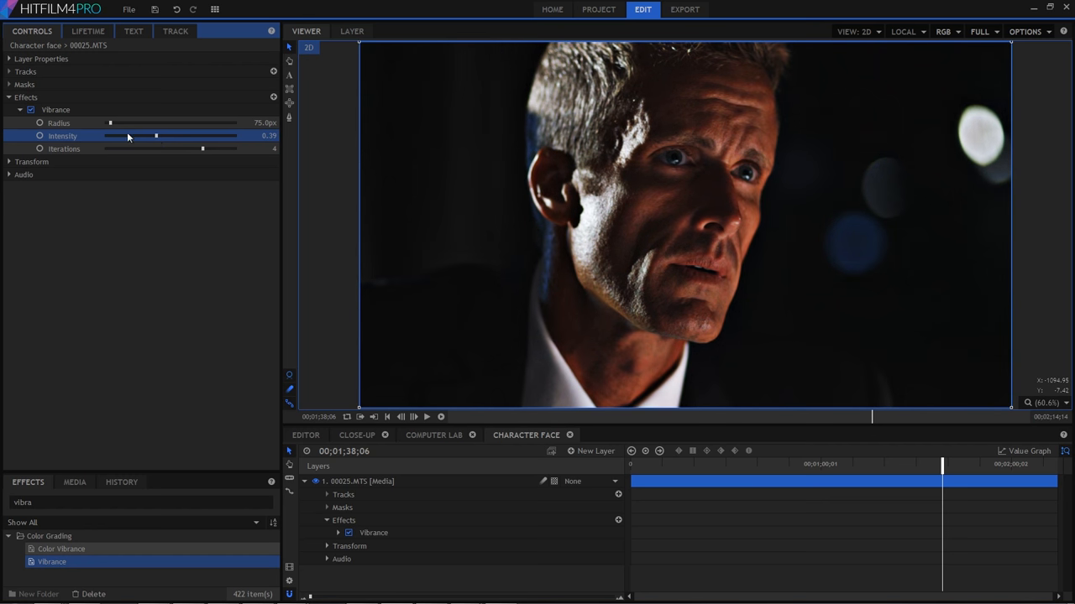
Step: Widen the Vibrance radius to roughly 1000 px for broader, warmer contrast
{"action": "left_click_drag", "start_coordinate": [111, 123], "coordinate": [111, 123]}
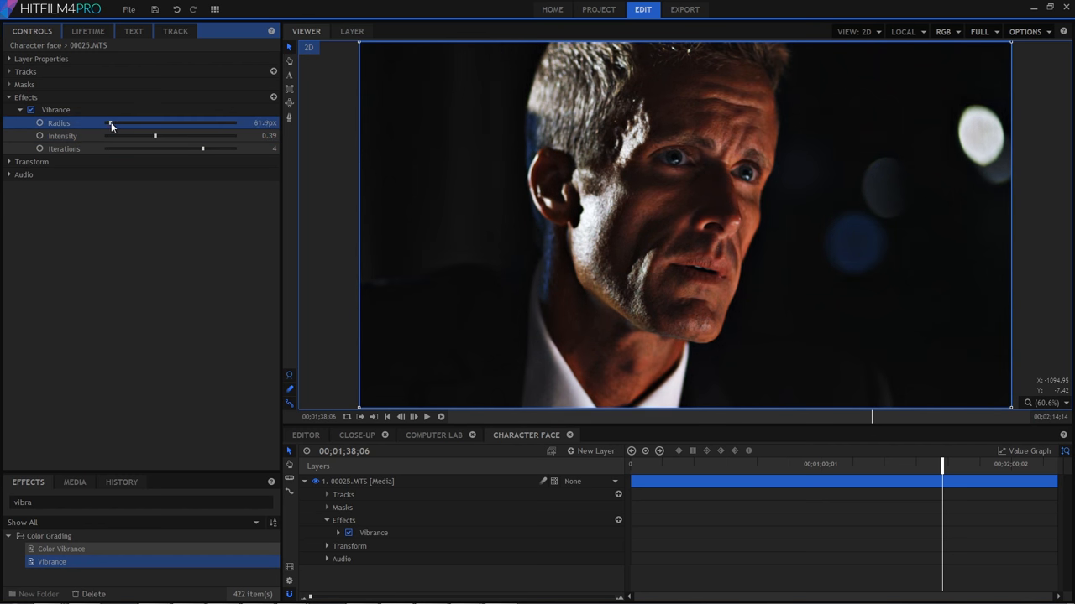
{"action": "left_click_drag", "start_coordinate": [111, 124], "coordinate": [109, 124]}
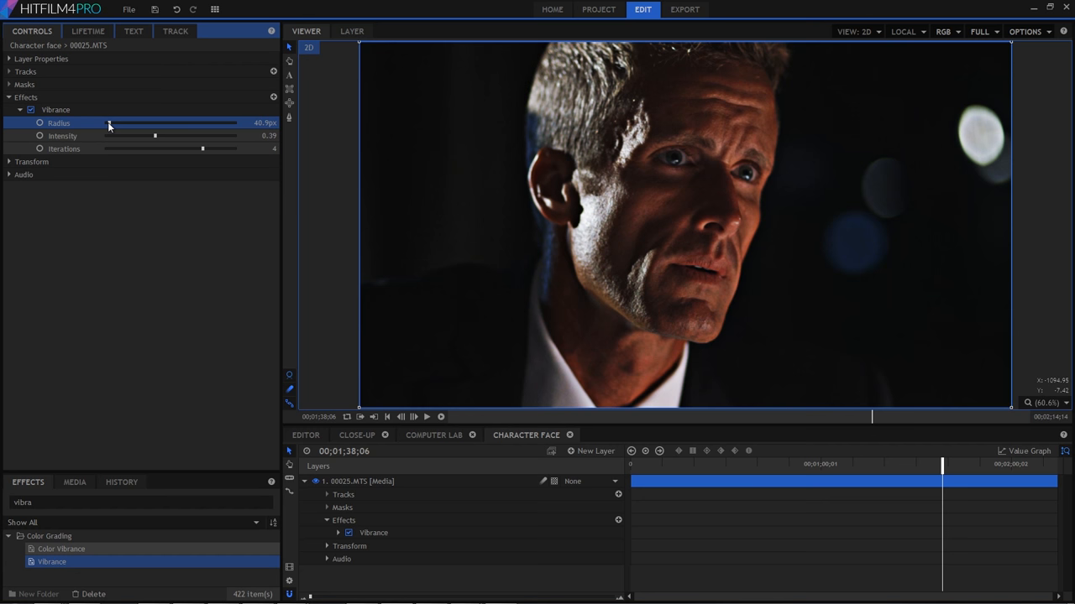
{"action": "left_click_drag", "start_coordinate": [109, 122], "coordinate": [155, 123]}
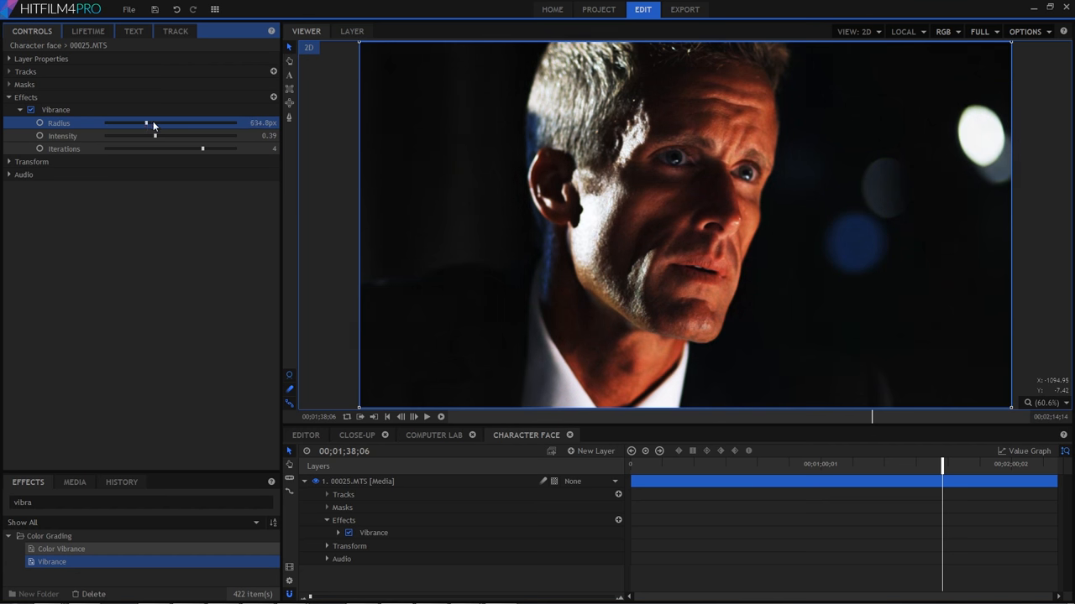
{"action": "left_click_drag", "start_coordinate": [148, 123], "coordinate": [171, 123]}
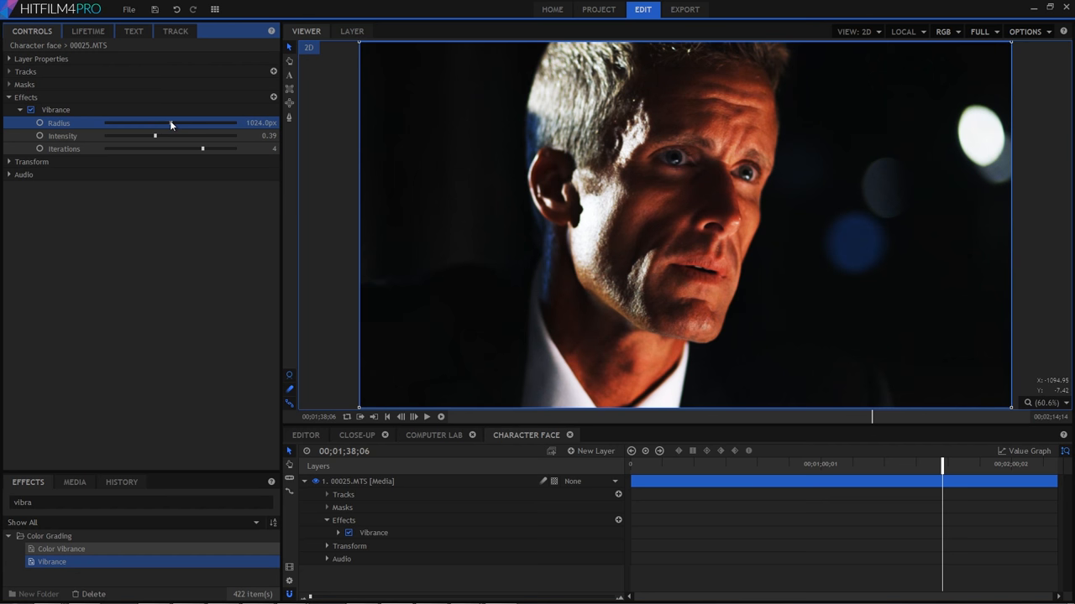
{"action": "double_click", "coordinate": [260, 124]}
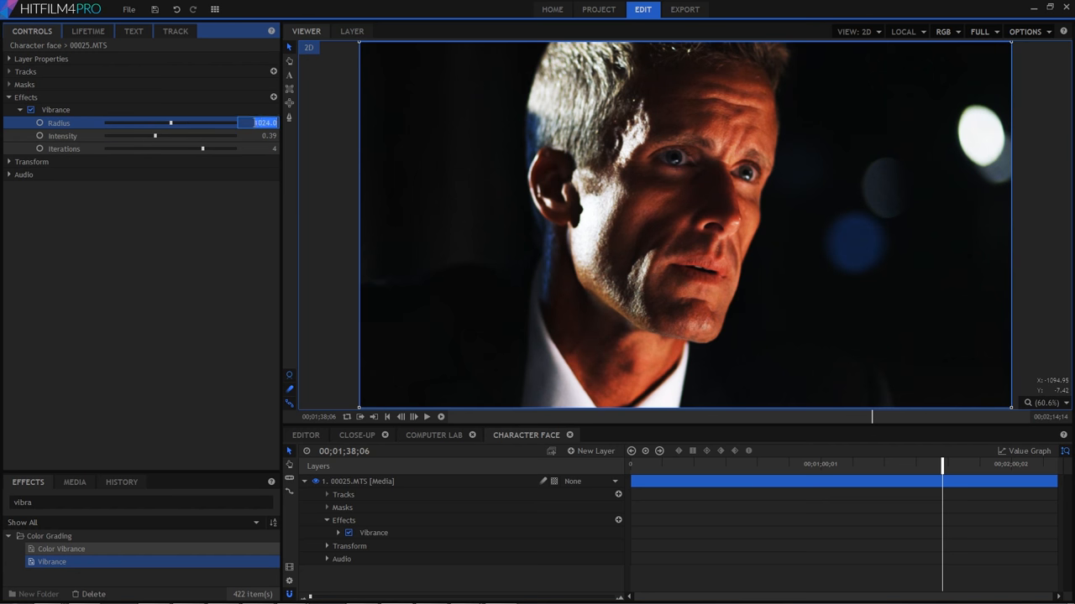